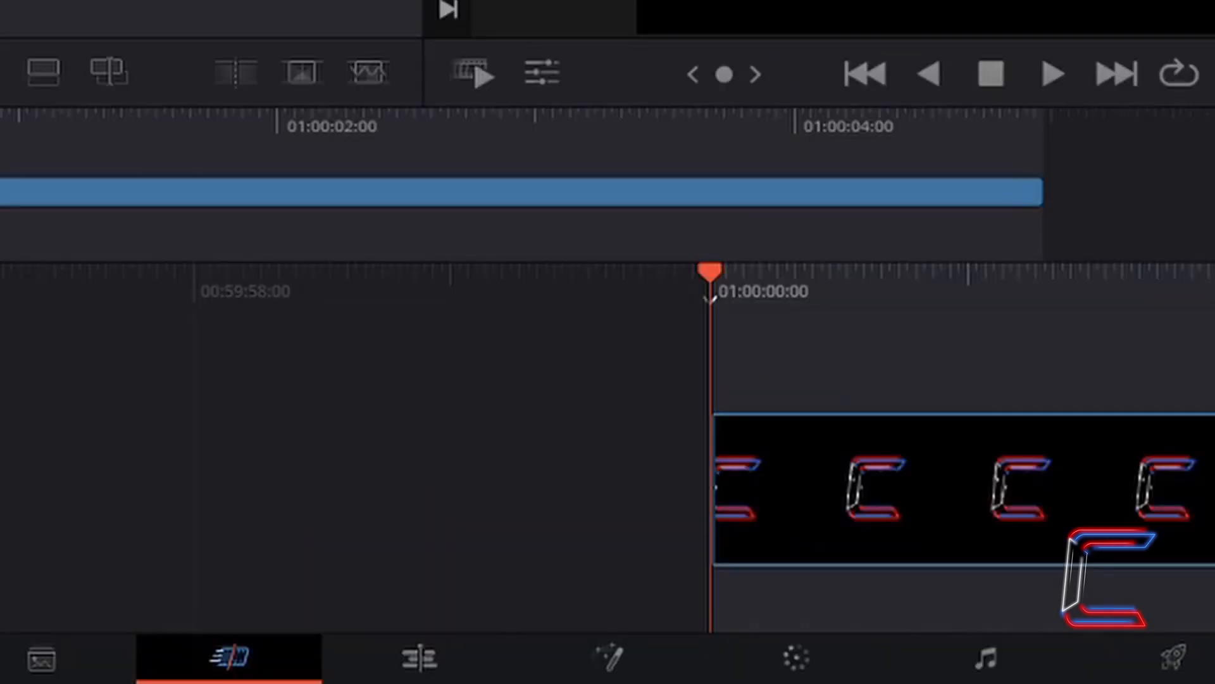
mouse_move(608, 659)
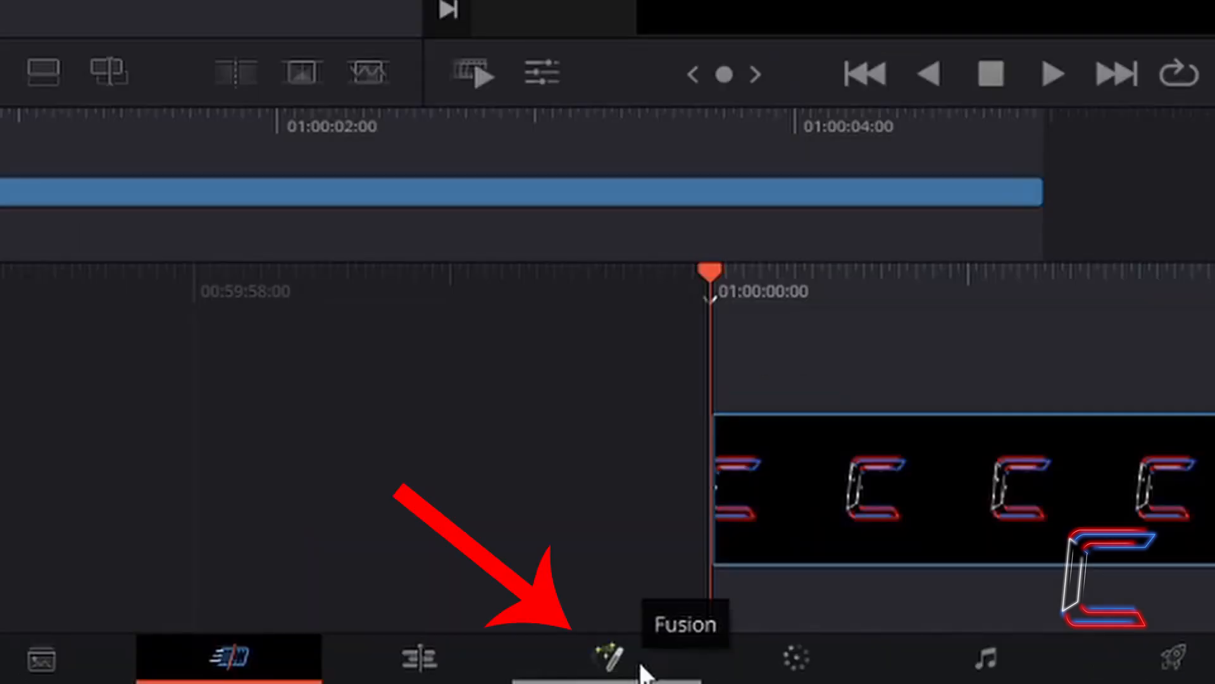
- Switch to the Color page to view the logo clip's primary wheels and Corrector 1
left_click(611, 659)
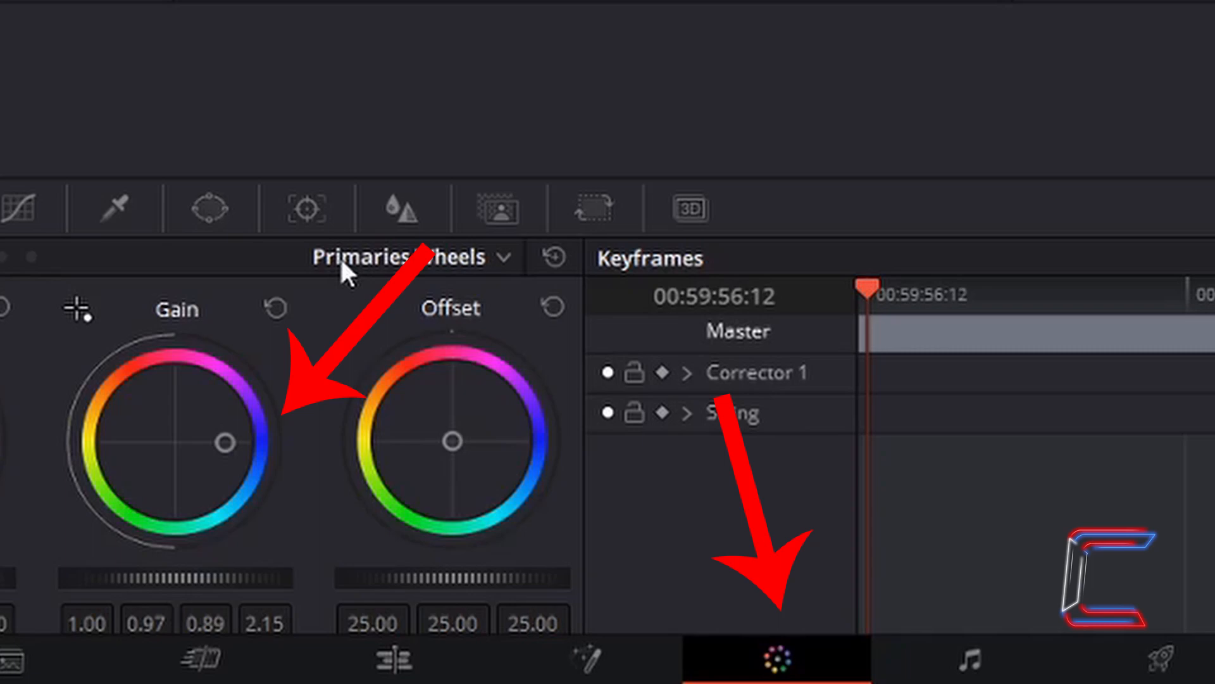
- Go back to the Cut page showing the blurred red-and-blue logo
left_click(394, 659)
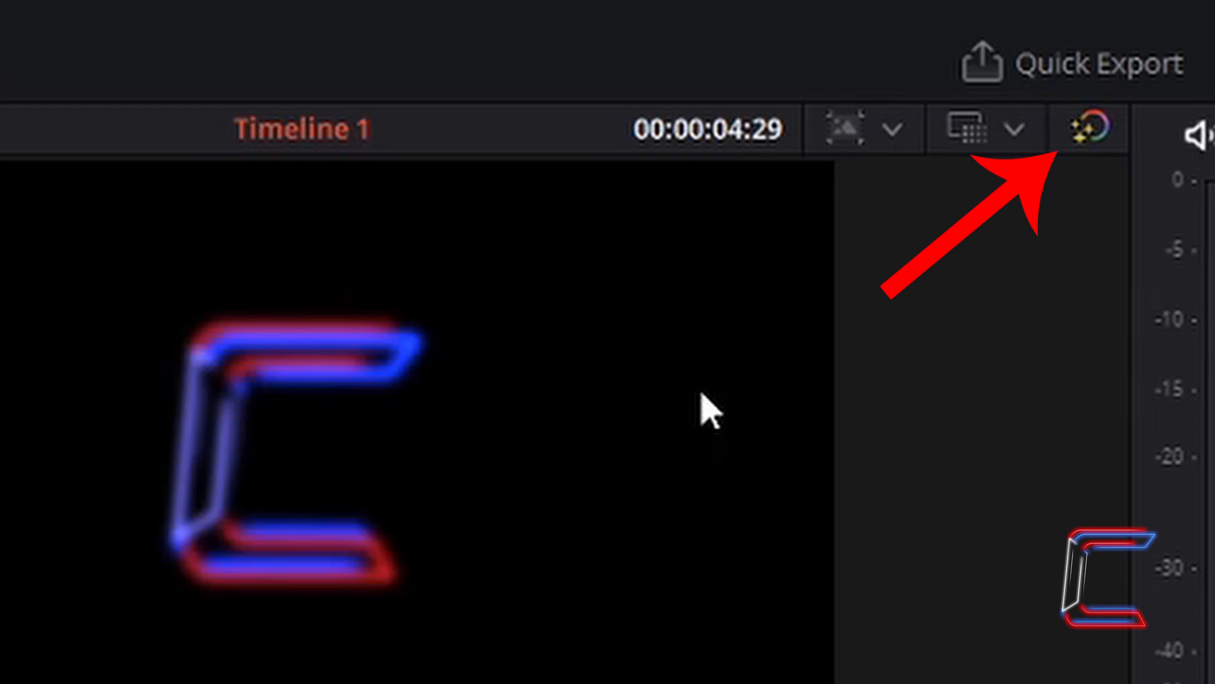
- Toggle the Cut page bypass for color grades and Fusion effects off, then back on
left_click(1090, 128)
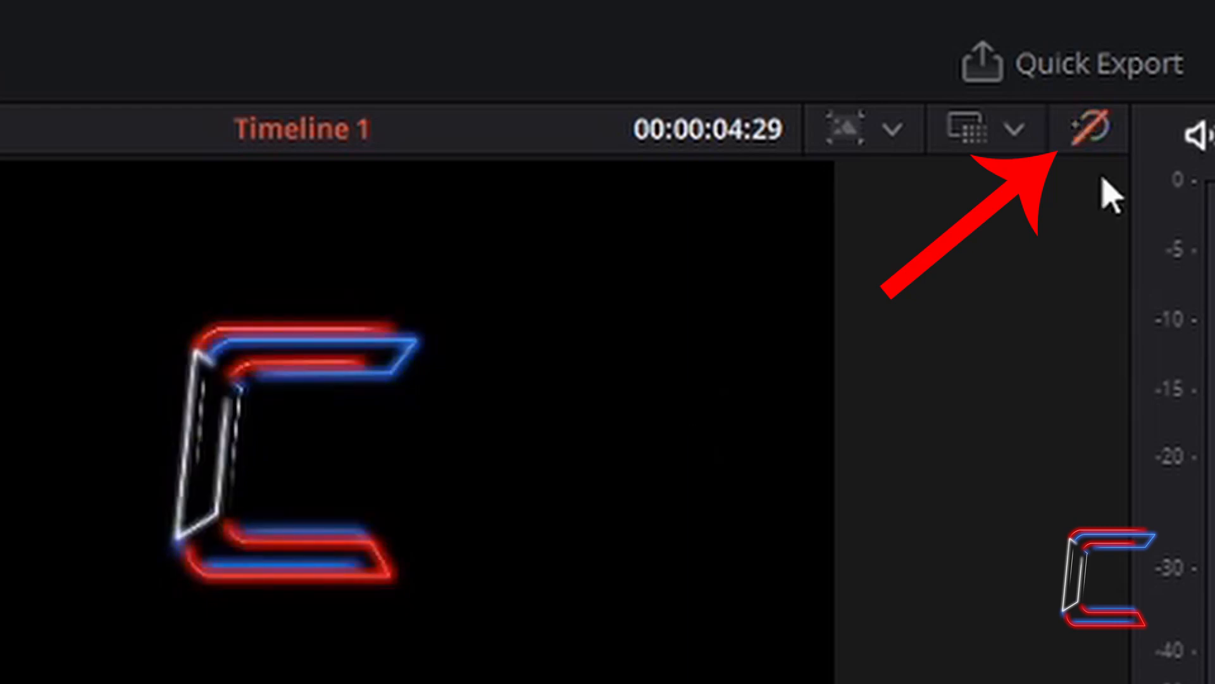
left_click(1089, 129)
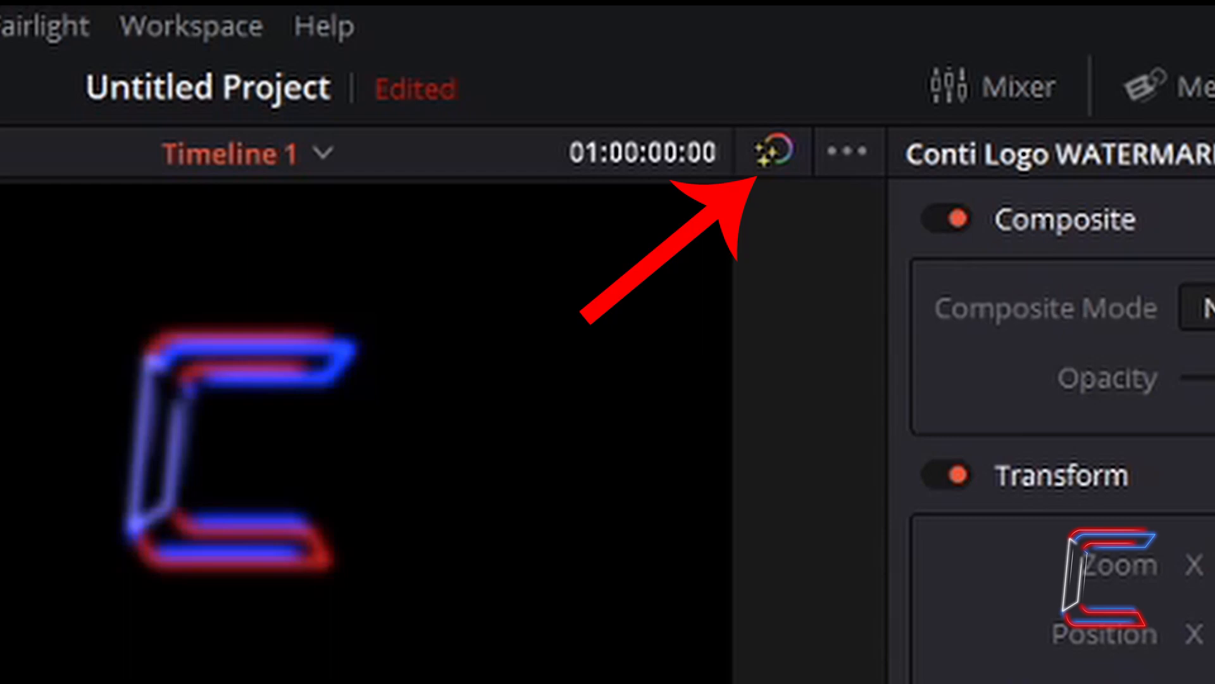
- Toggle the Edit page bypass for color grades and Fusion effects off, then back on
left_click(771, 151)
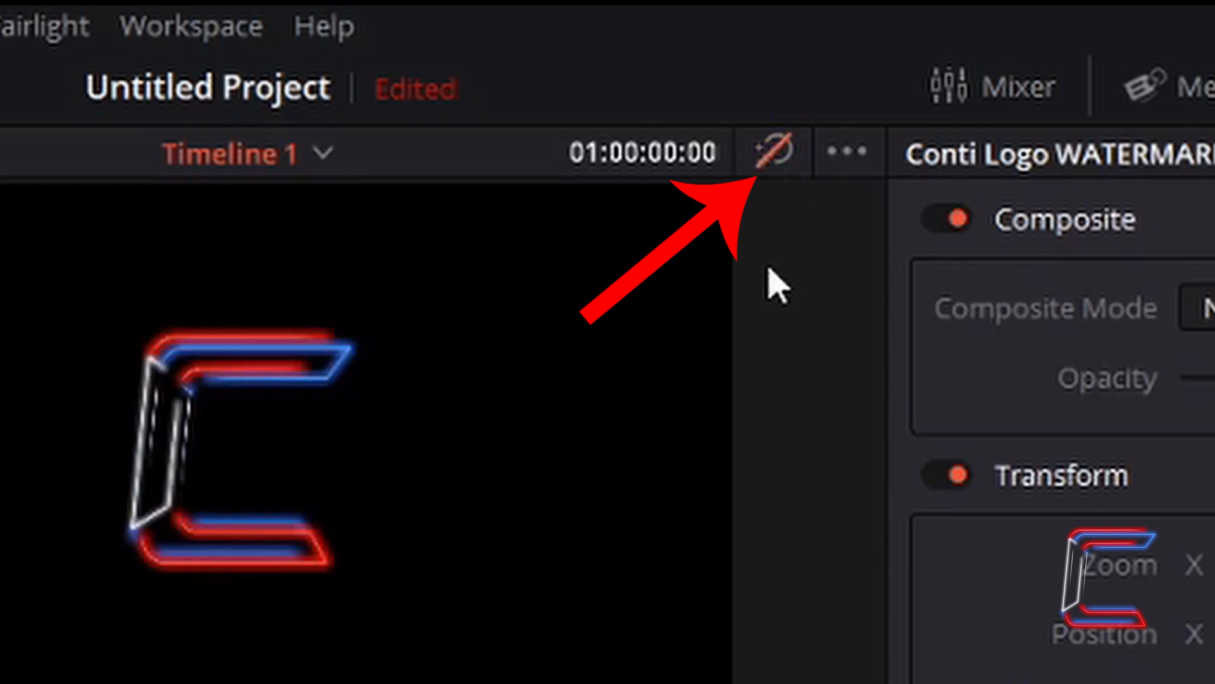
left_click(773, 152)
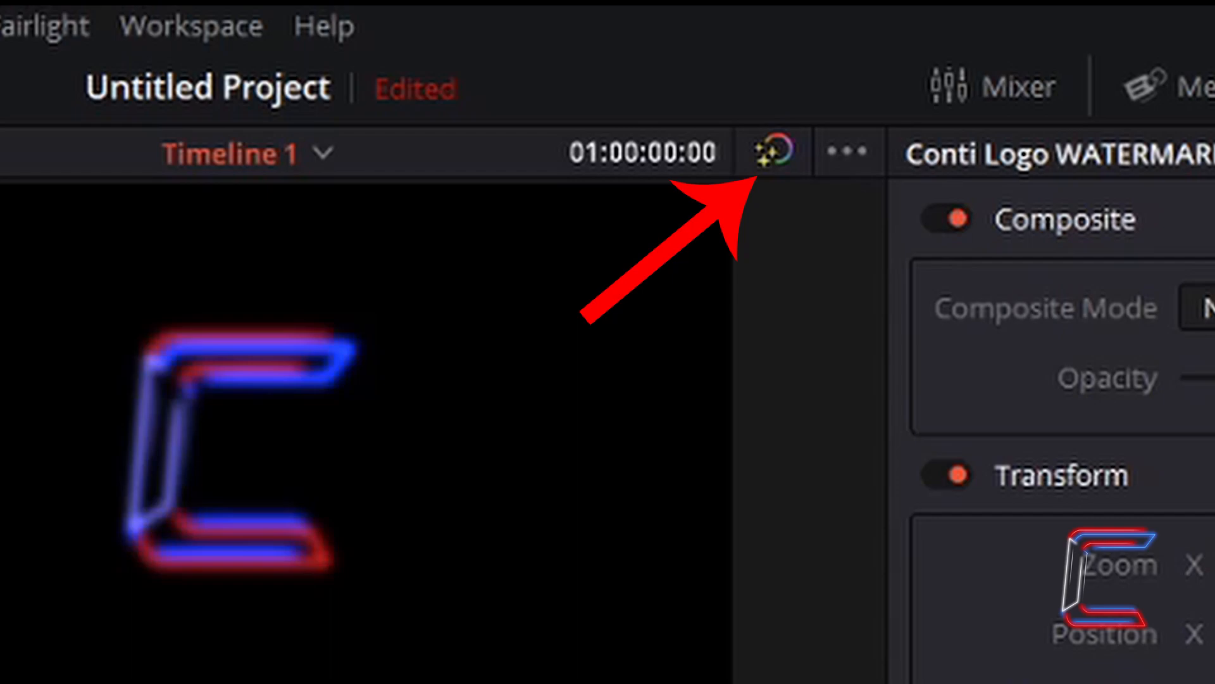